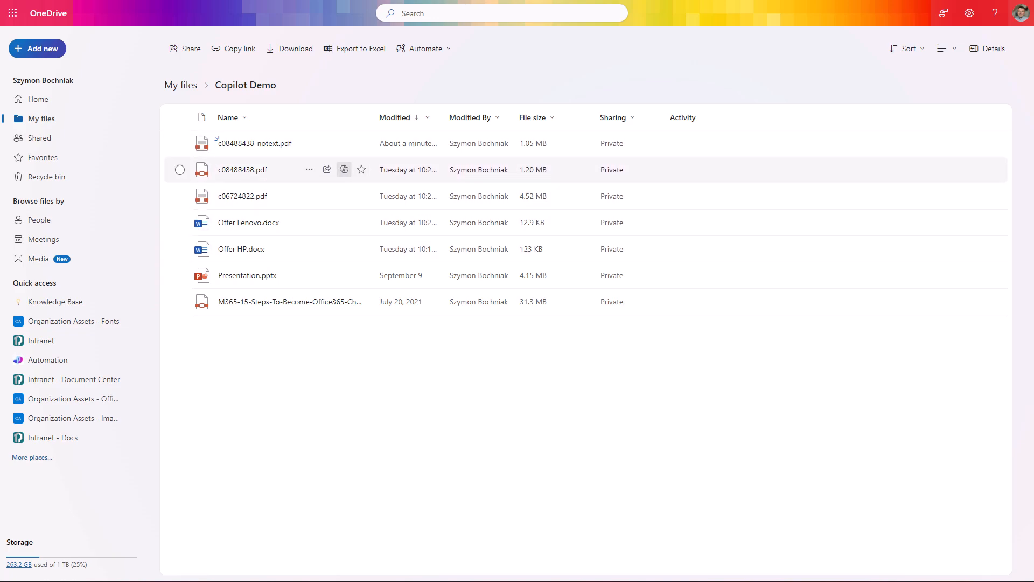
pyautogui.moveTo(326, 169)
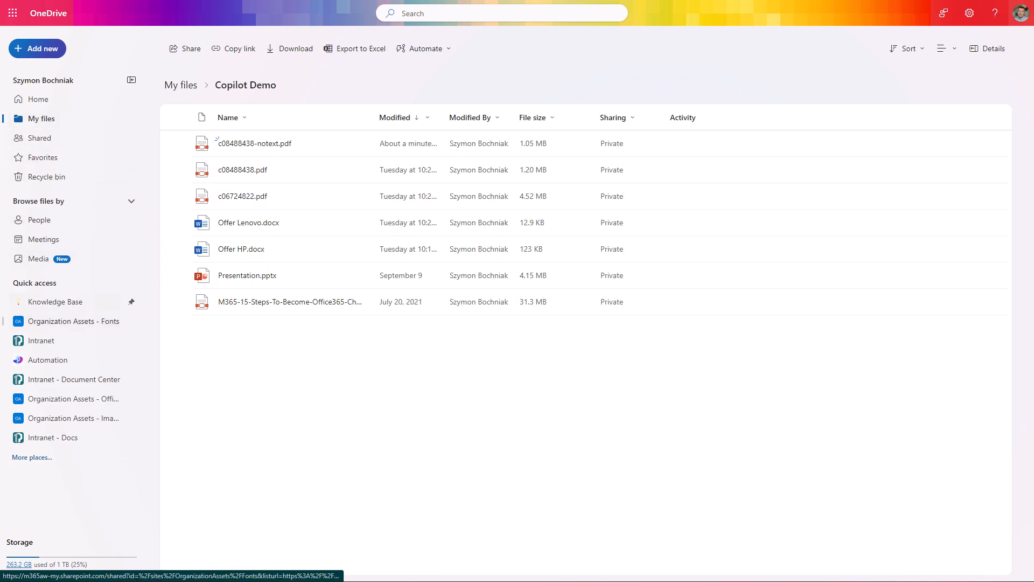
pyautogui.moveTo(52, 438)
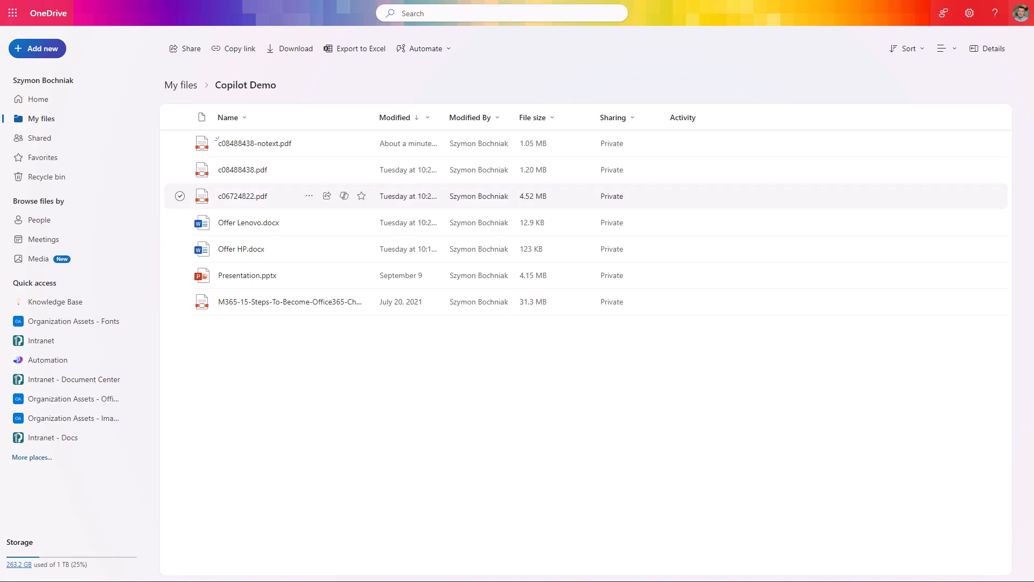
# Select and deselect the two HP spec PDFs, then bring up the Copilot chat pane
pyautogui.click(180, 169)
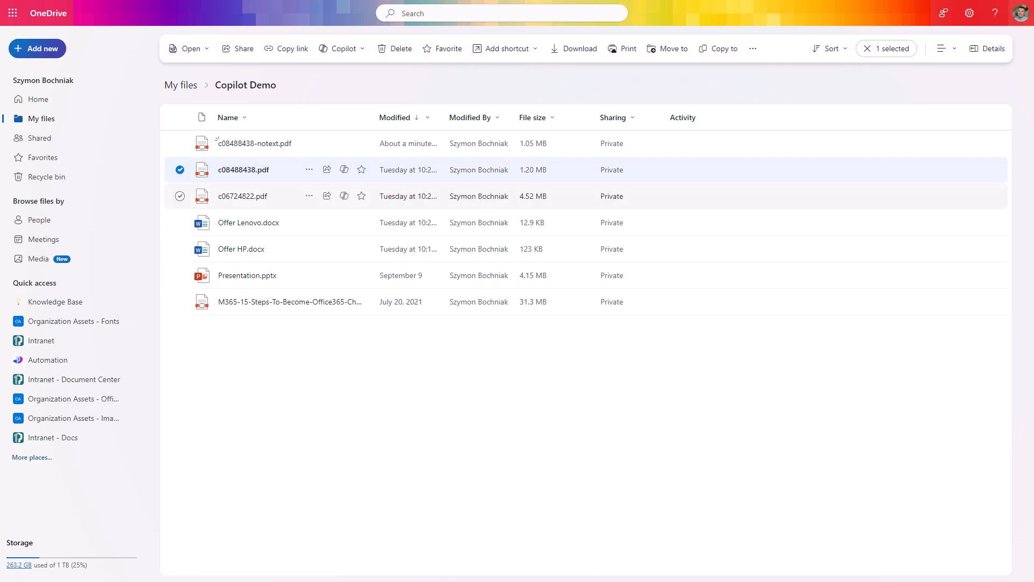
pyautogui.click(180, 196)
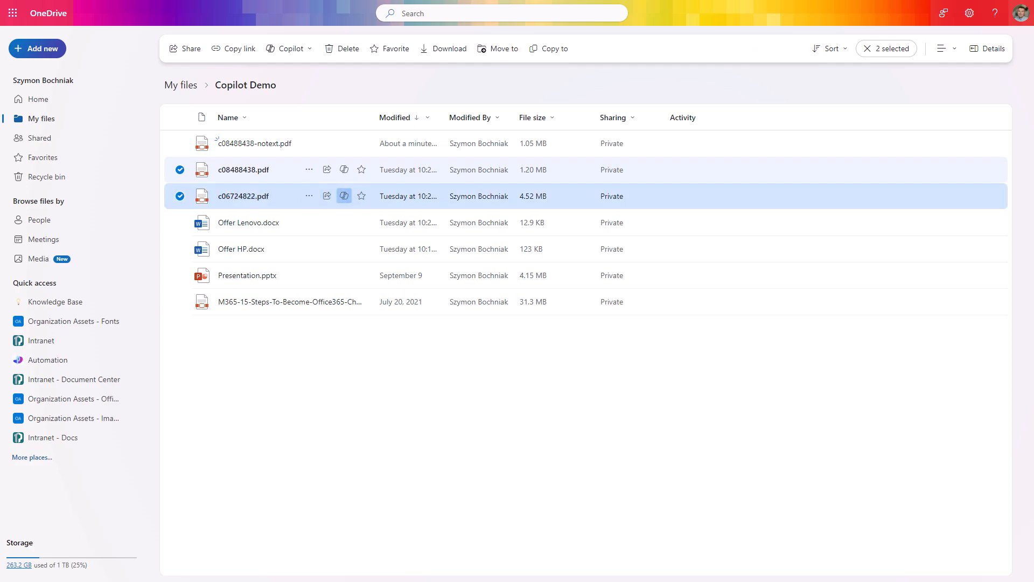
pyautogui.moveTo(344, 196)
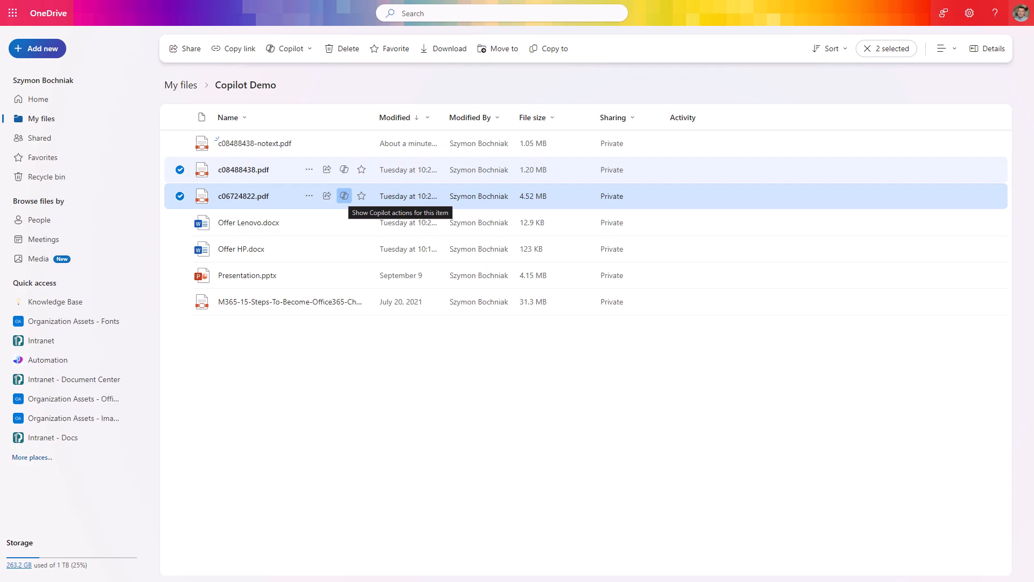
pyautogui.click(344, 196)
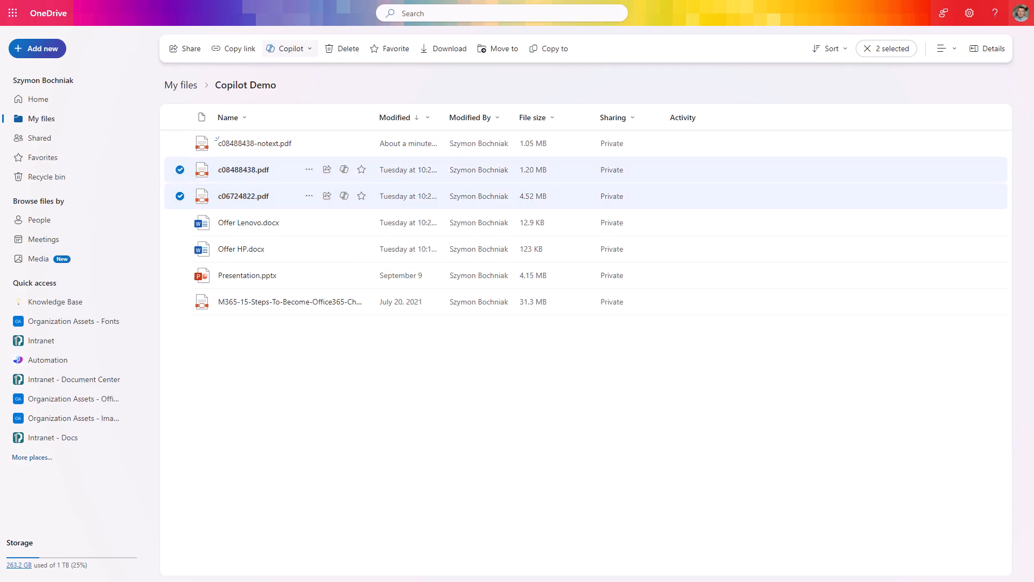
pyautogui.click(180, 196)
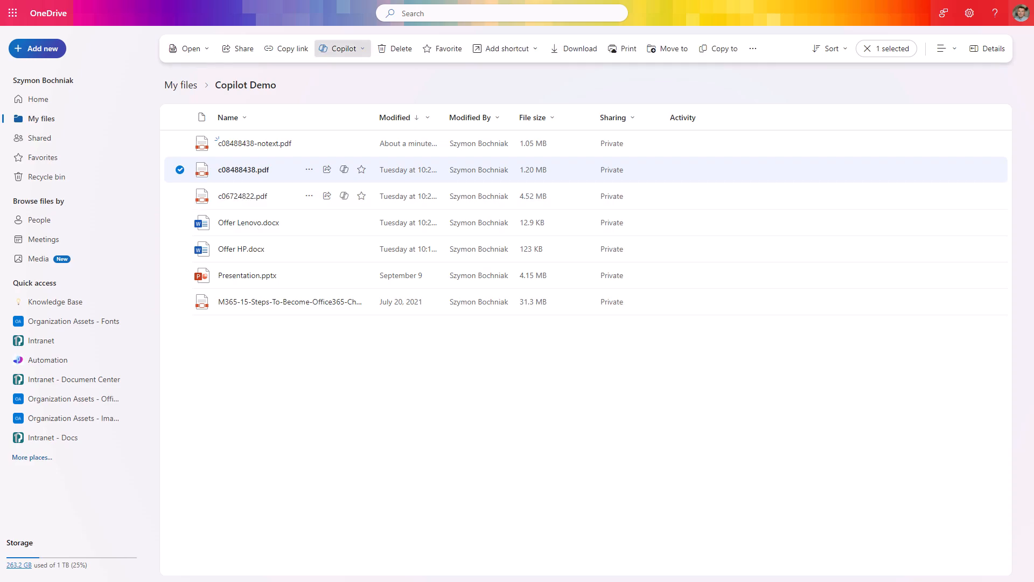
pyautogui.click(988, 49)
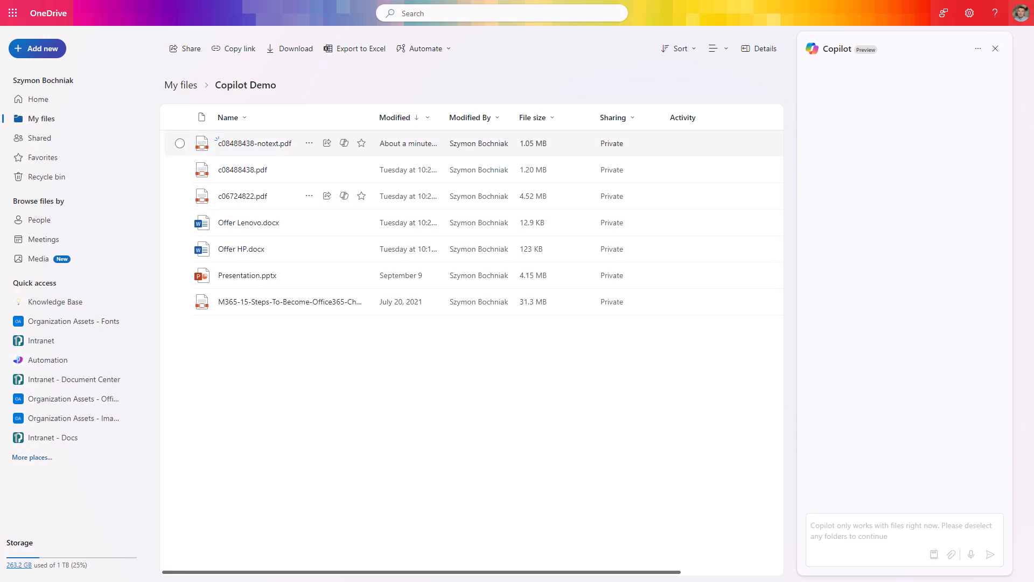
# Run Copilot's Compare files on c08488438.pdf and c06724822.pdf
pyautogui.click(180, 169)
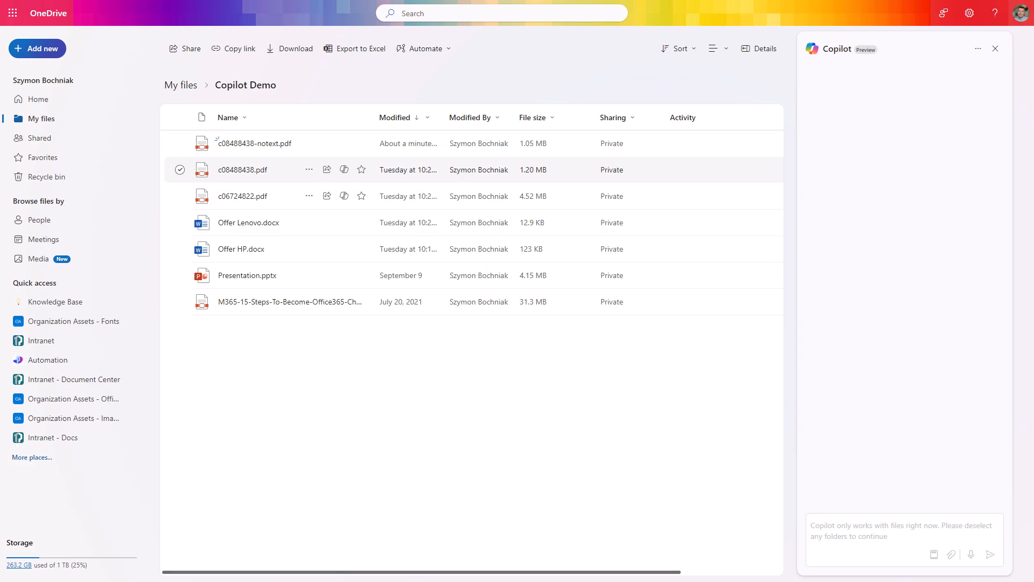
pyautogui.click(180, 169)
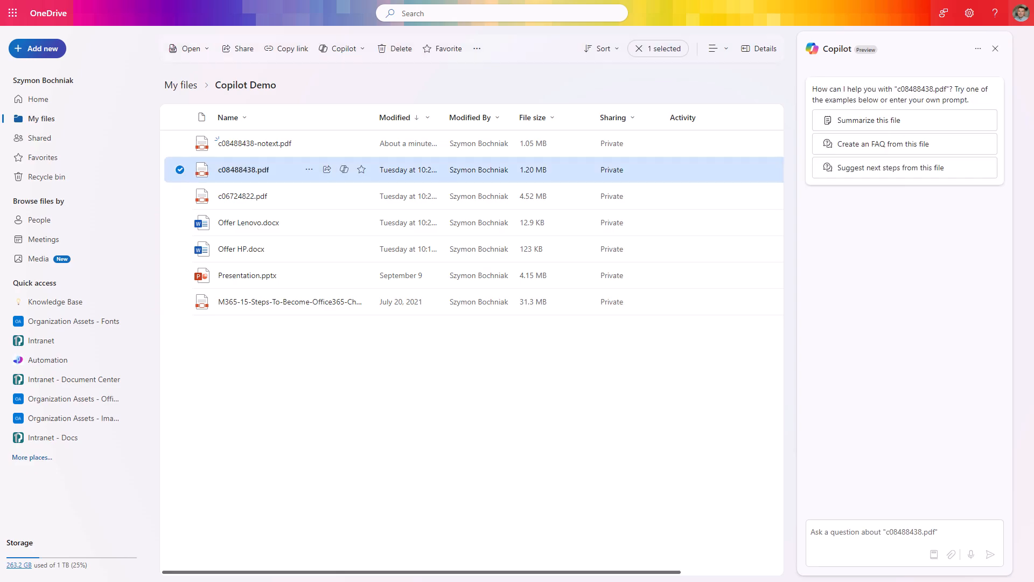
pyautogui.click(180, 196)
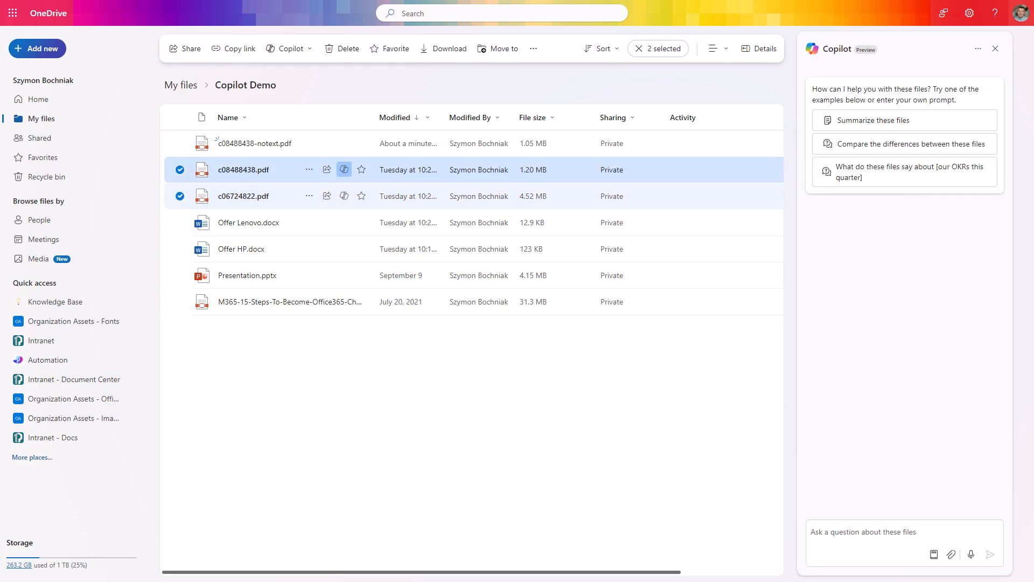
pyautogui.click(288, 48)
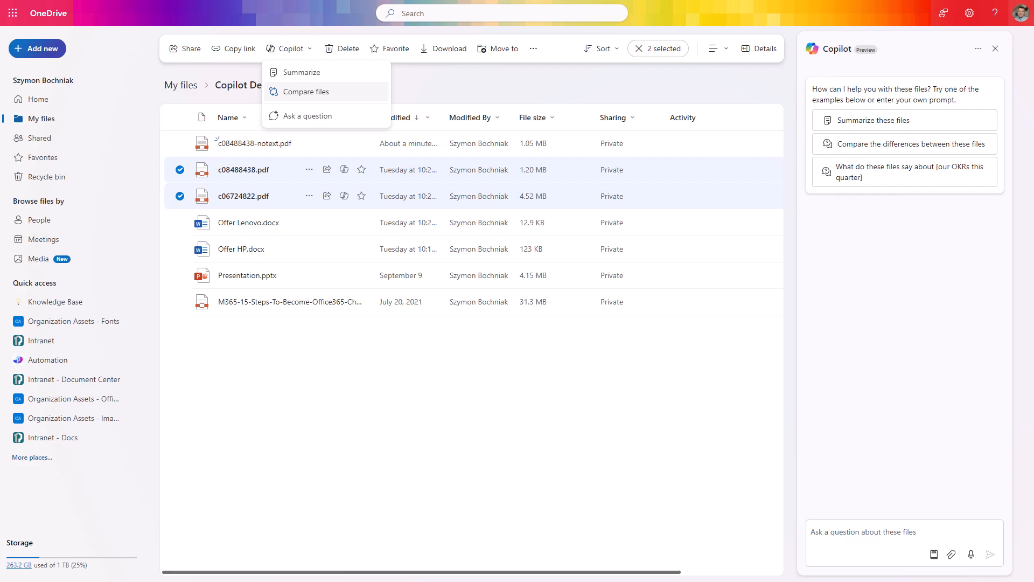
pyautogui.click(305, 91)
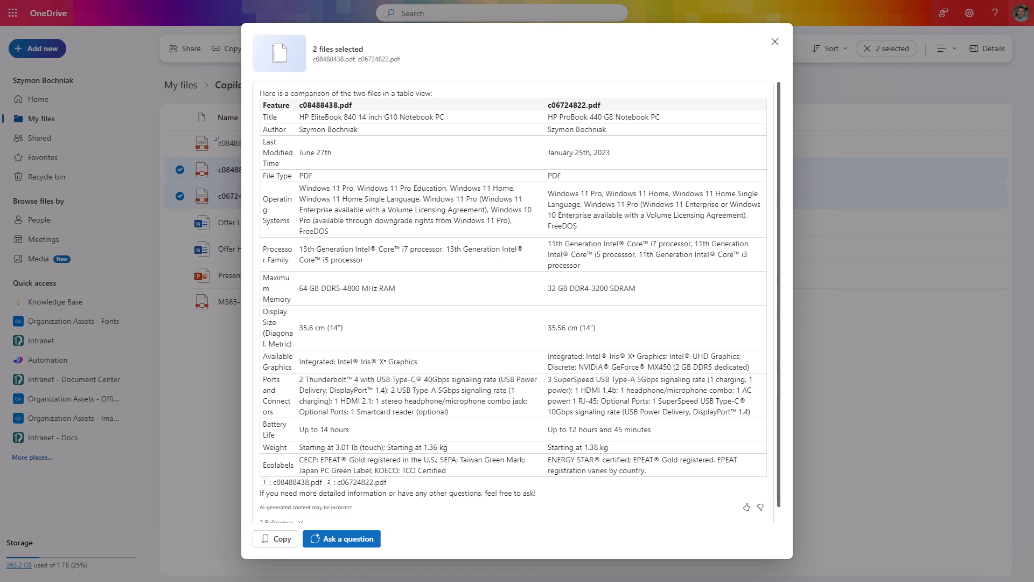
# Review the laptop feature comparison table and close the results dialog
pyautogui.scroll(-3)
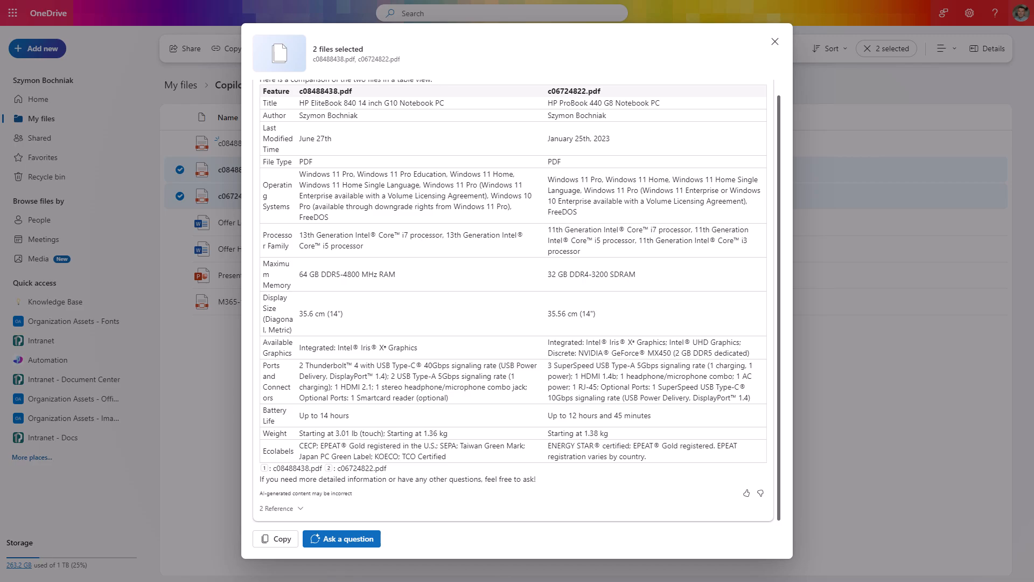
pyautogui.click(775, 41)
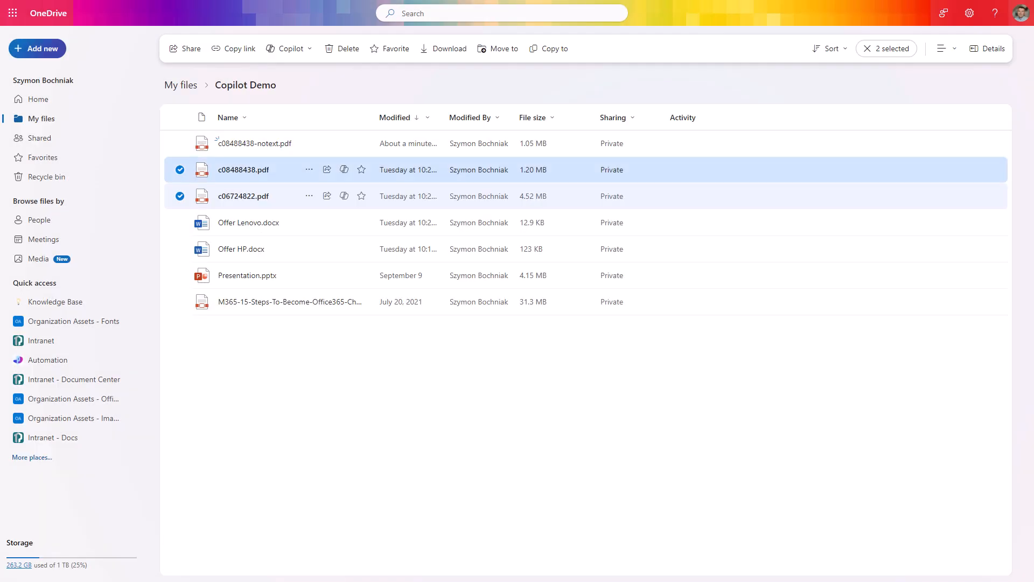
# Run Copilot's Compare files on Offer Lenovo.docx and Offer HP.docx for a pricing and terms table
pyautogui.click(179, 222)
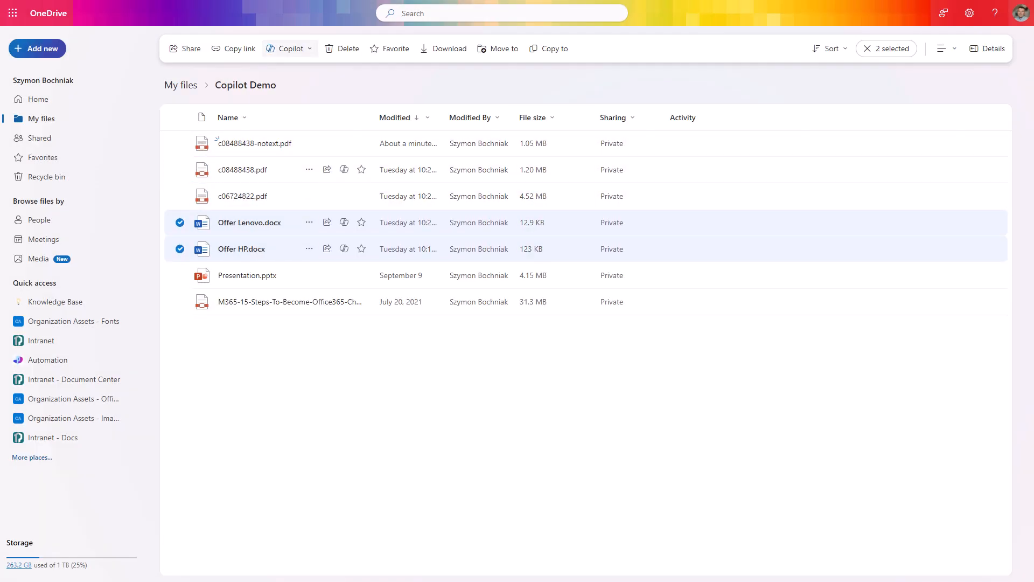
pyautogui.click(288, 48)
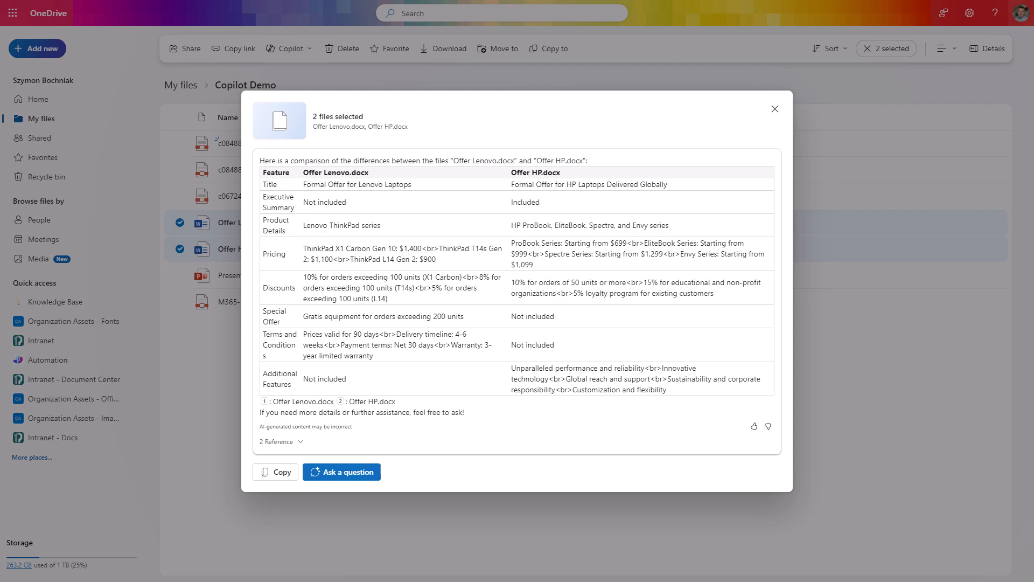
pyautogui.click(774, 107)
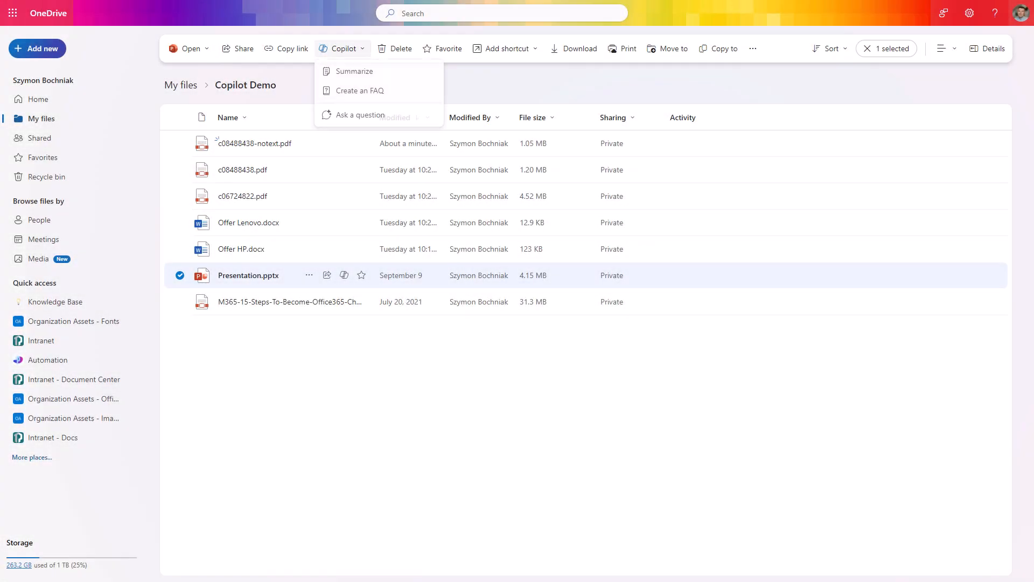
# Have Copilot create an FAQ from Presentation.pptx and review the answer
pyautogui.click(994, 49)
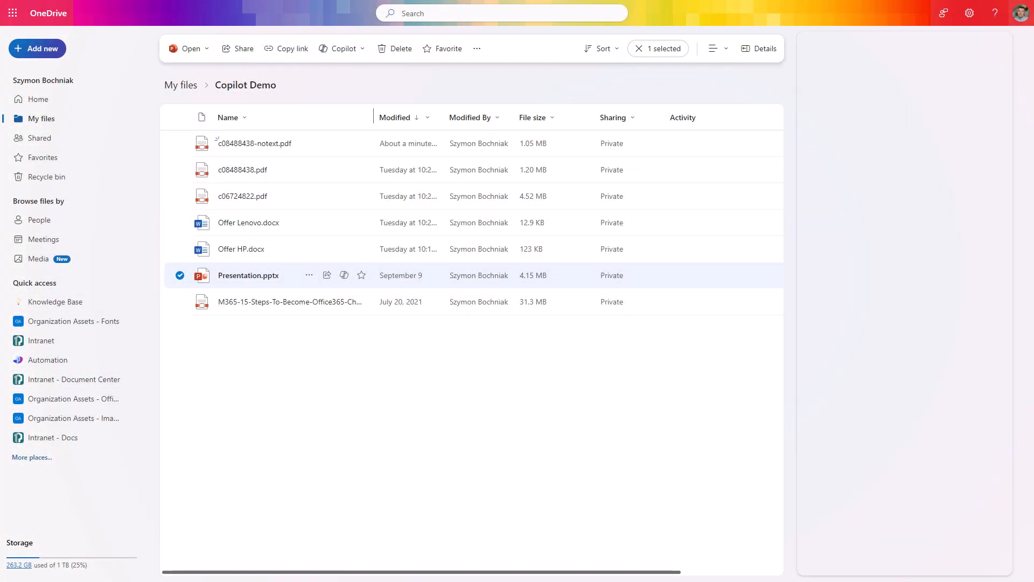
pyautogui.click(338, 49)
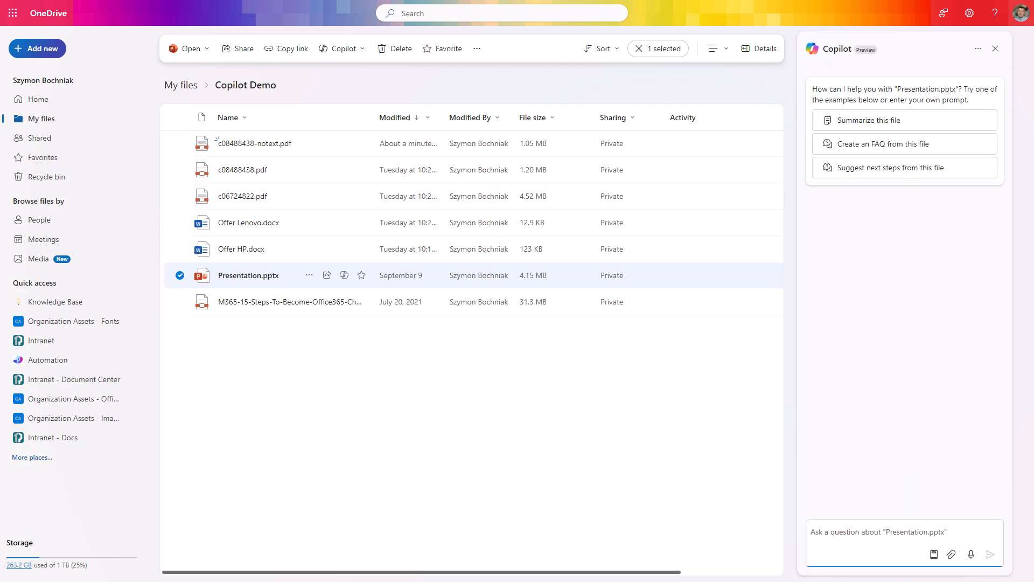
pyautogui.click(894, 143)
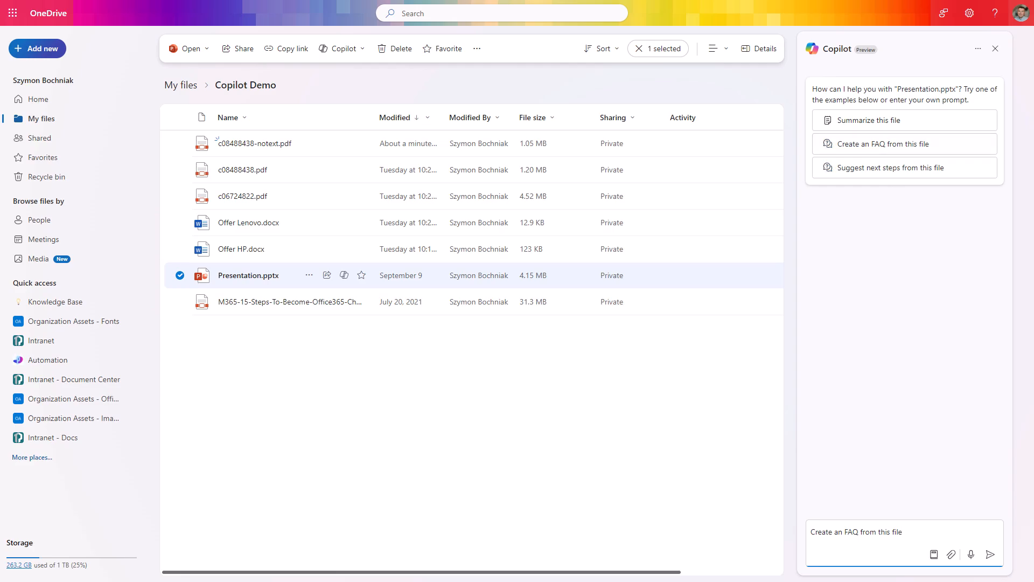
pyautogui.click(990, 554)
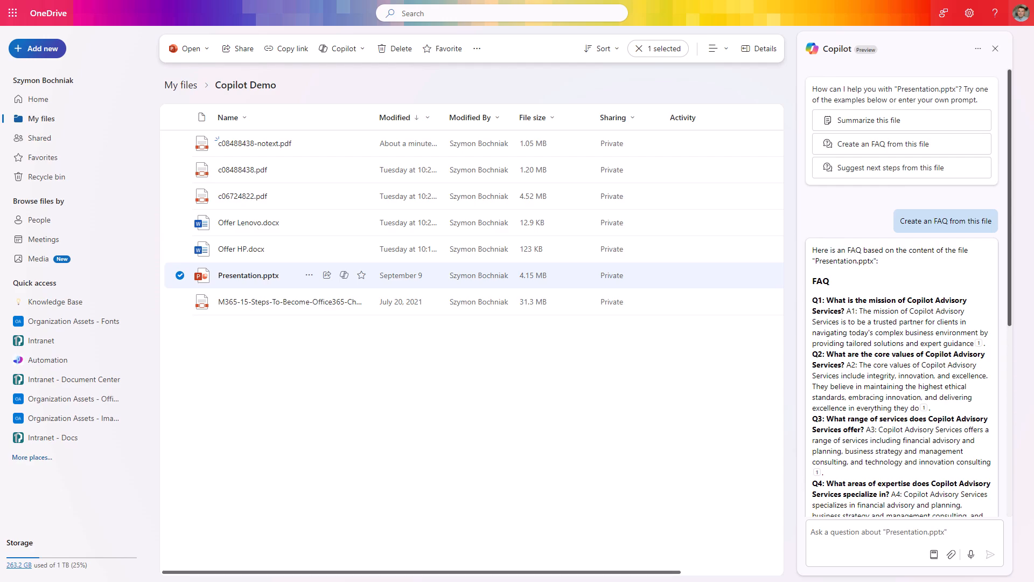
pyautogui.scroll(-3)
pyautogui.write('Which laptop is better and why?')
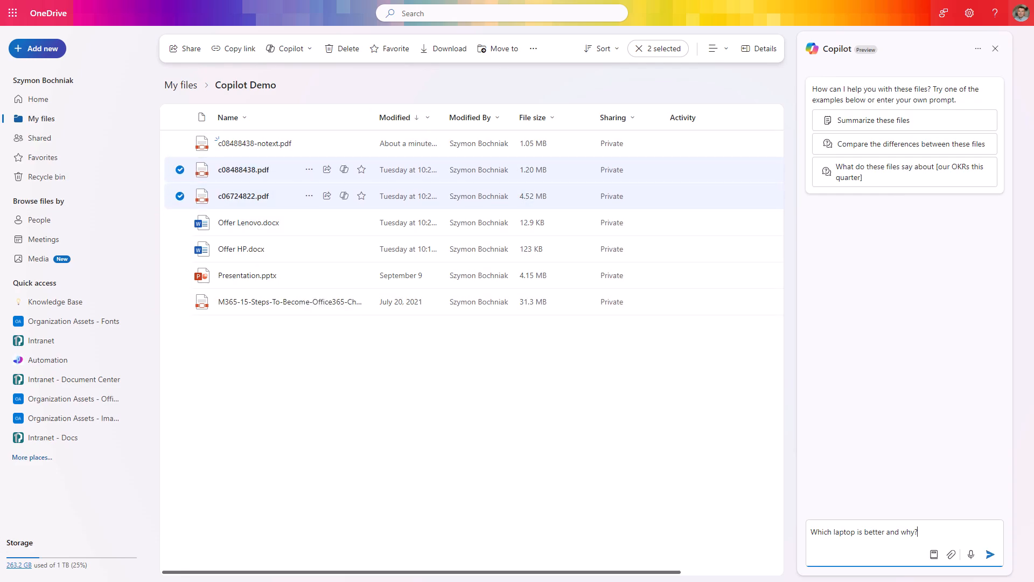
# Send 'Which laptop is better and why?' and read Copilot's EliteBook 840 versus ProBook 440 verdict
pyautogui.click(989, 554)
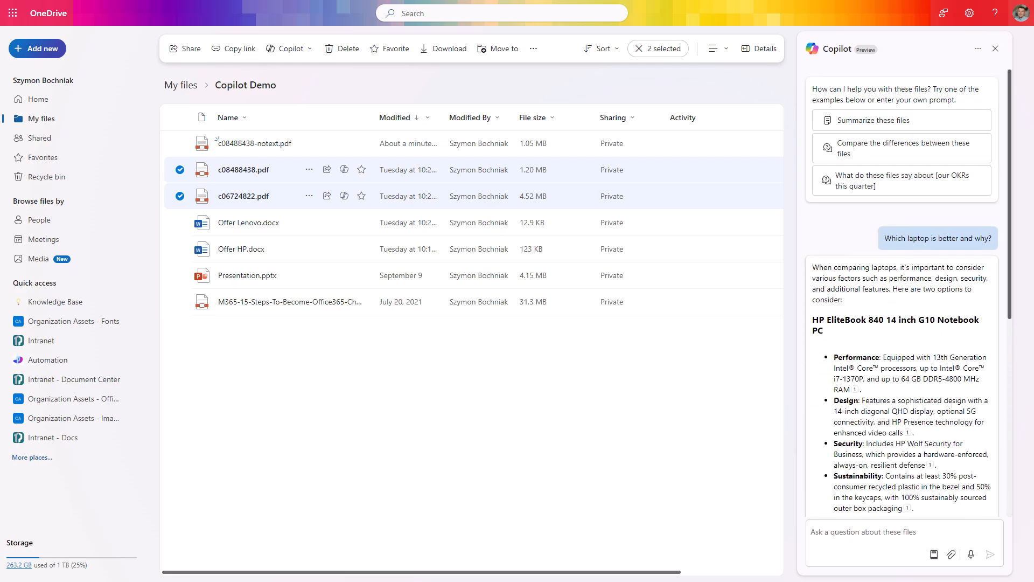
pyautogui.scroll(-3)
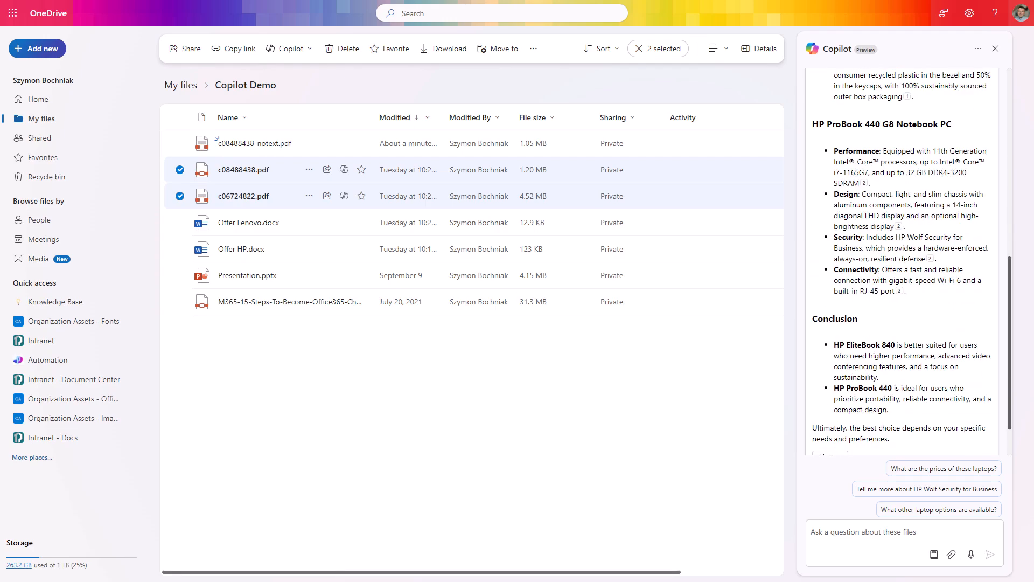
pyautogui.scroll(-3)
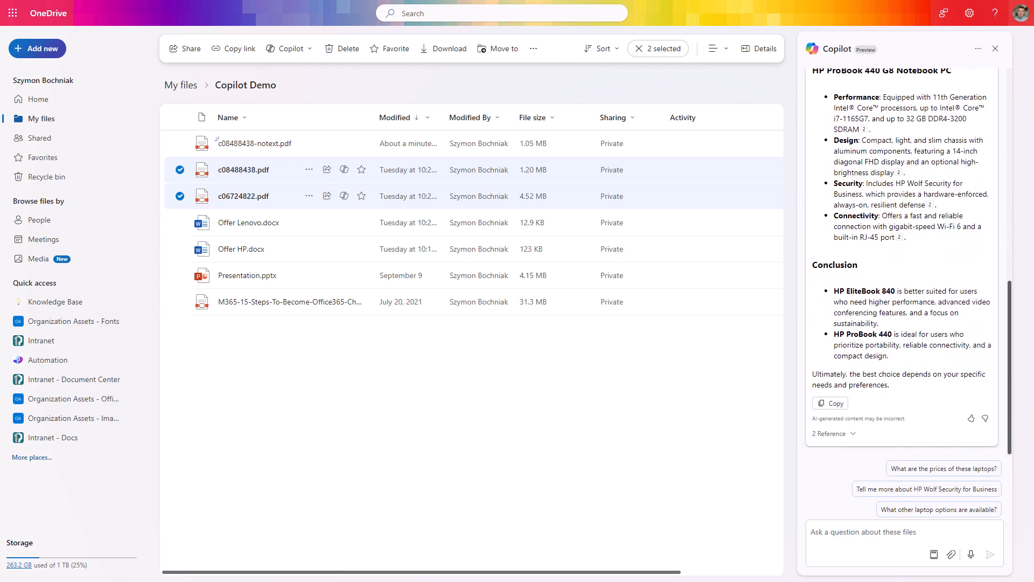